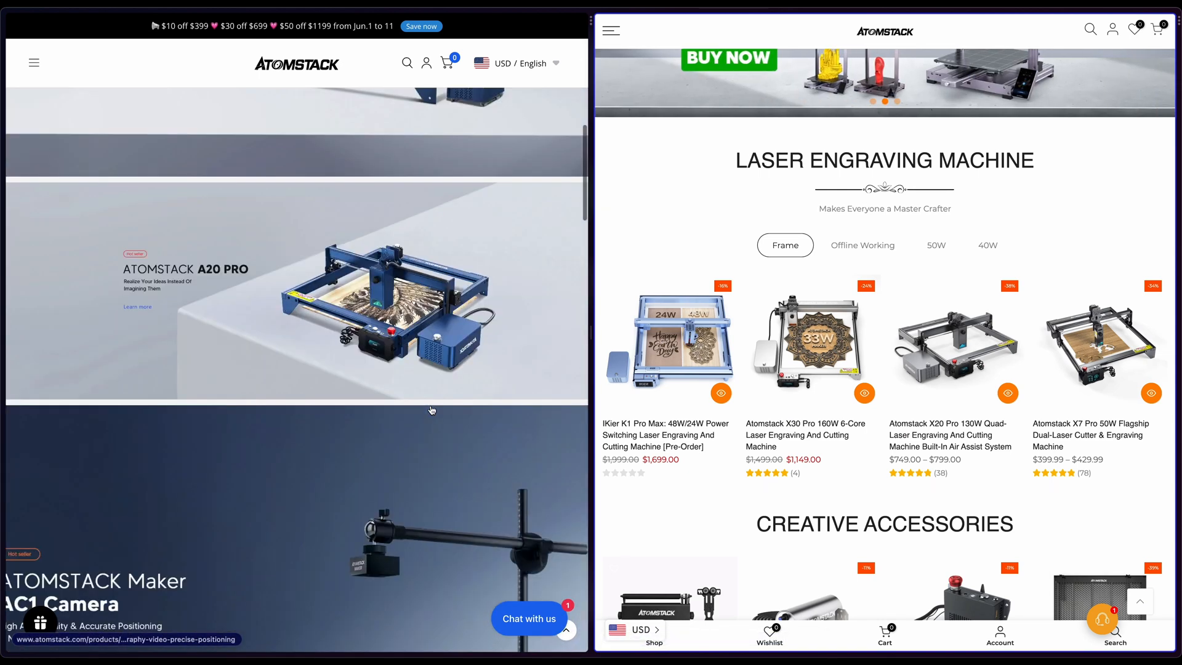
- Set the Baby Yoda engrave settings to 51% power and 500 mm/s speed, then refresh the camera capture
scroll(down, 3)
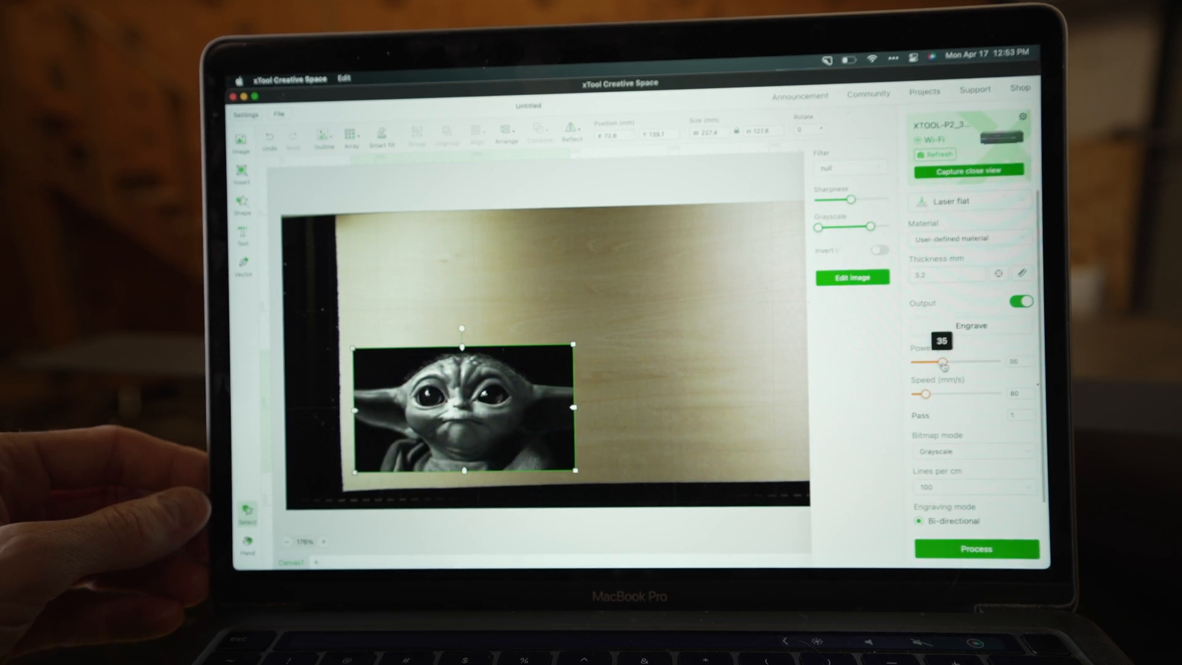
click(969, 171)
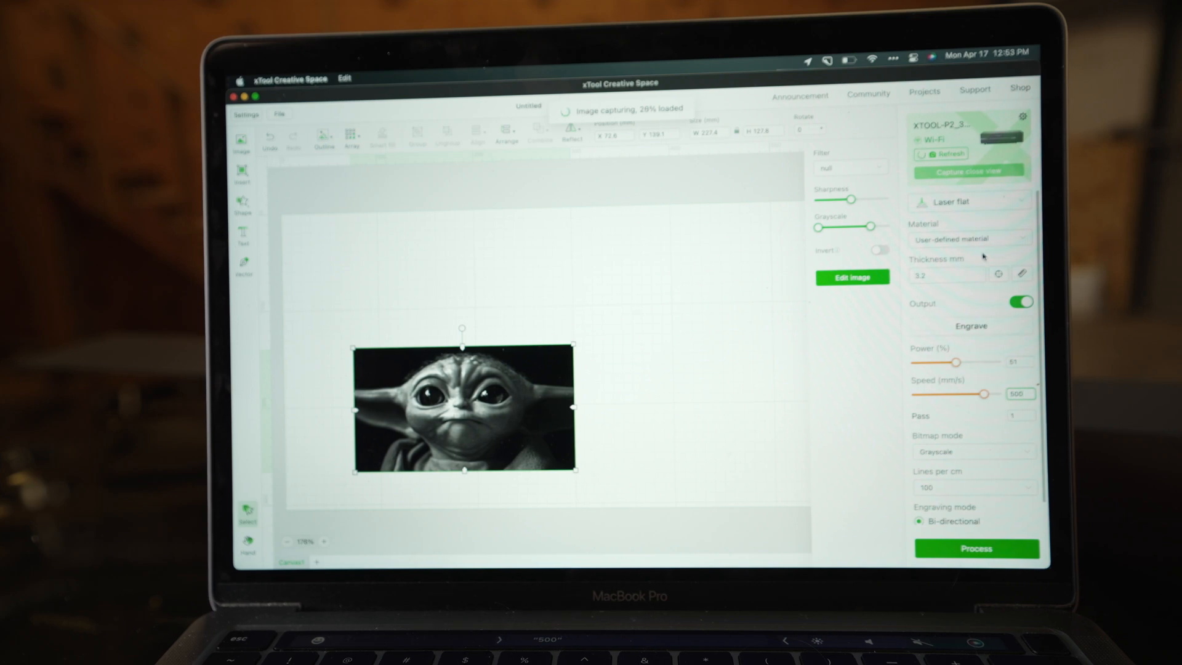